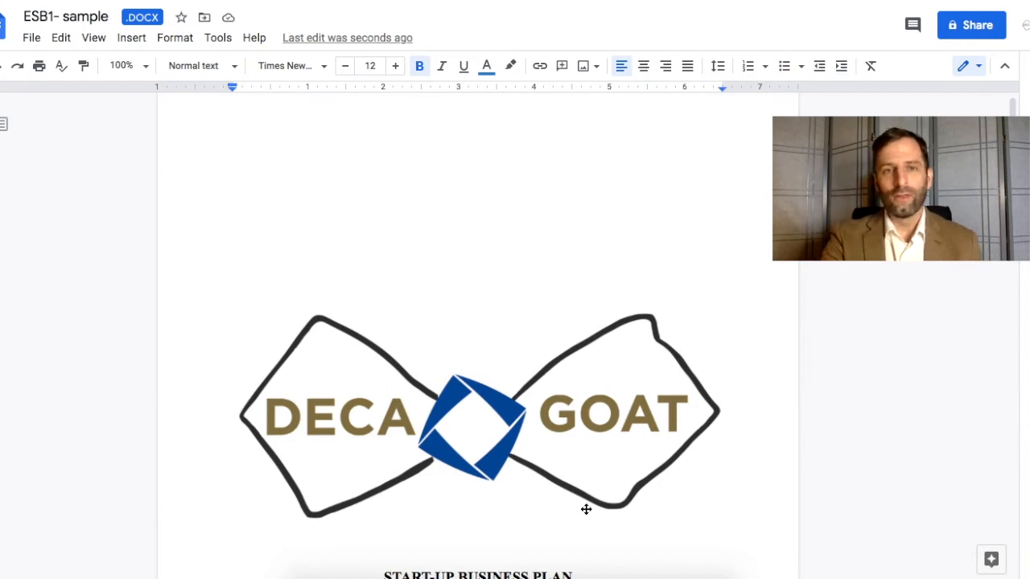
pyautogui.moveTo(718, 502)
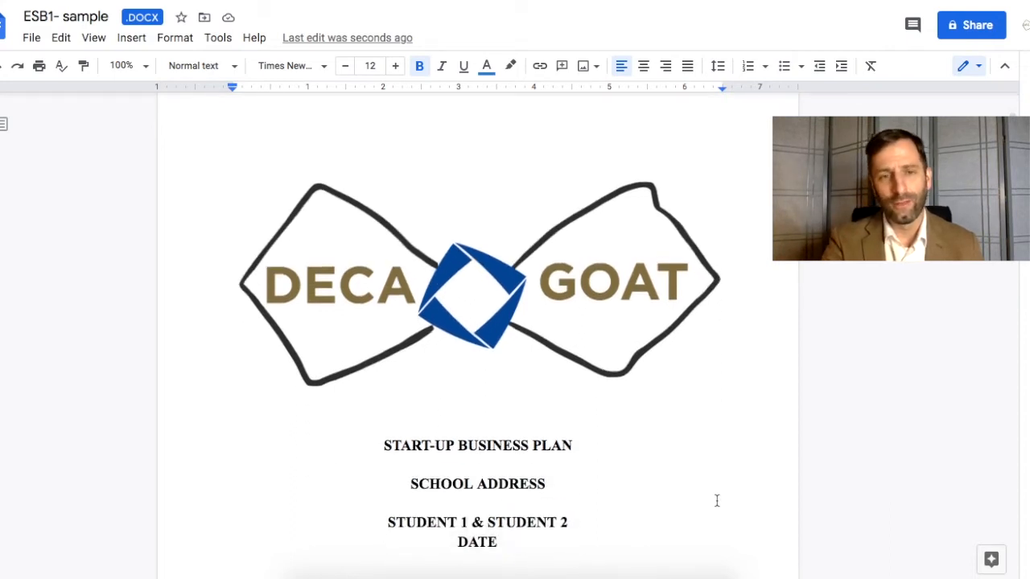
# - Place the insertion point on the blank line below the Bibliography entry of the contents
pyautogui.scroll(-3)
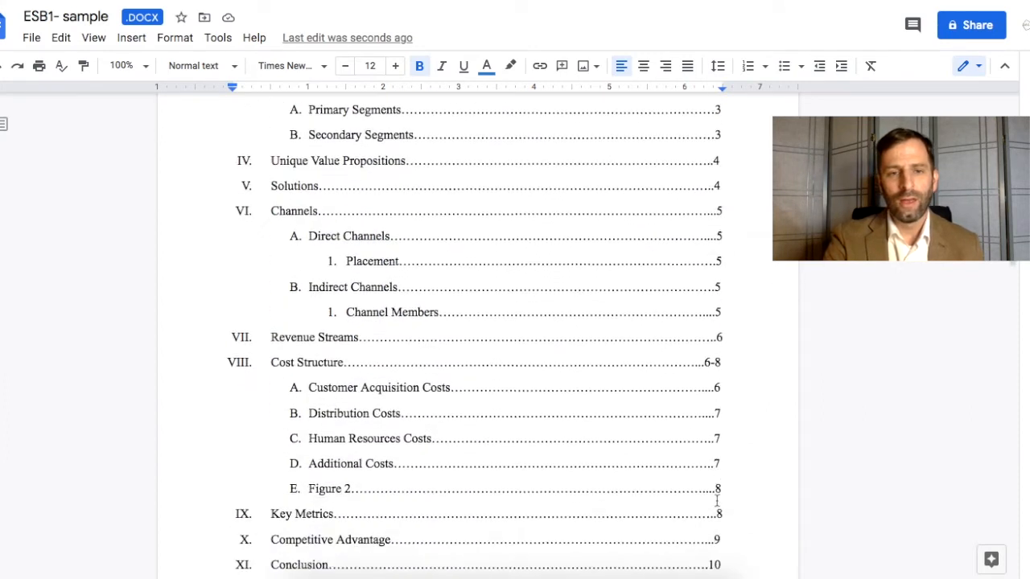
pyautogui.scroll(-3)
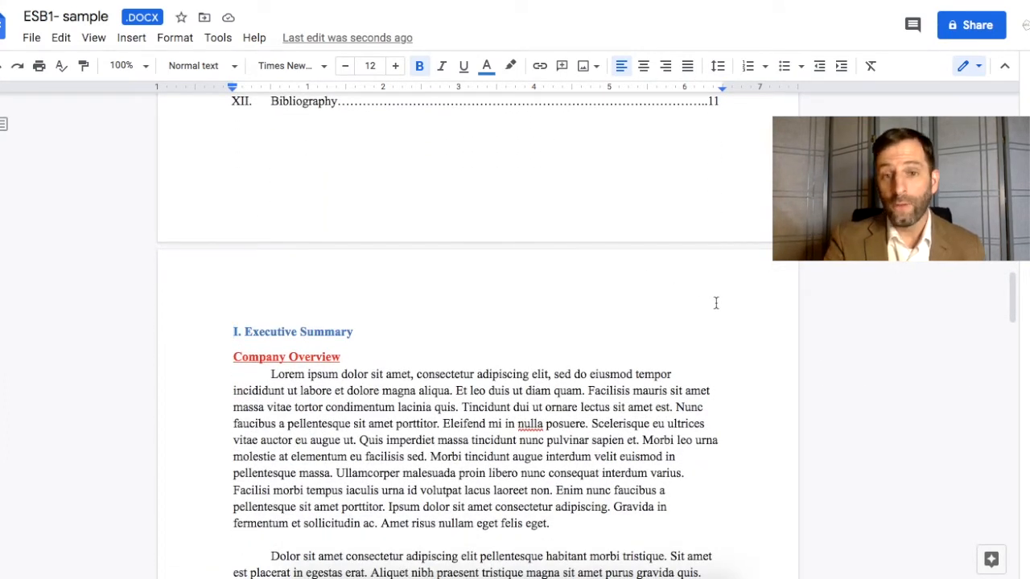
pyautogui.click(233, 152)
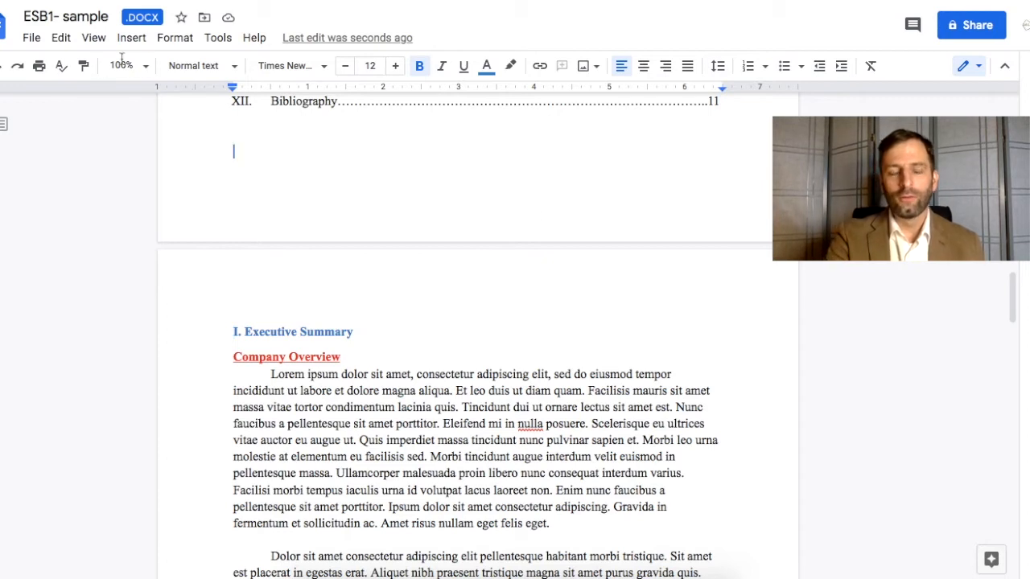
pyautogui.click(93, 37)
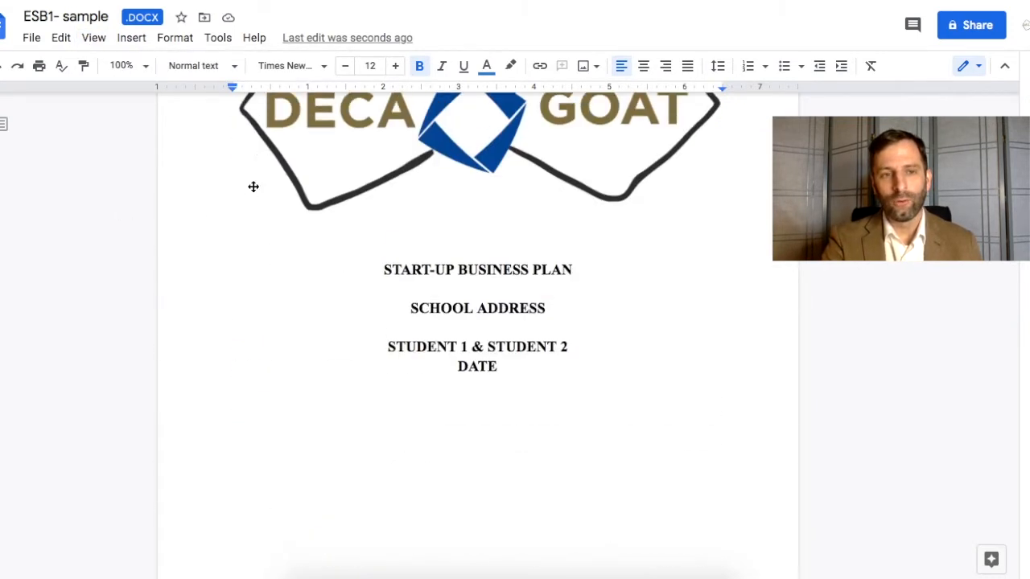
pyautogui.scroll(-3)
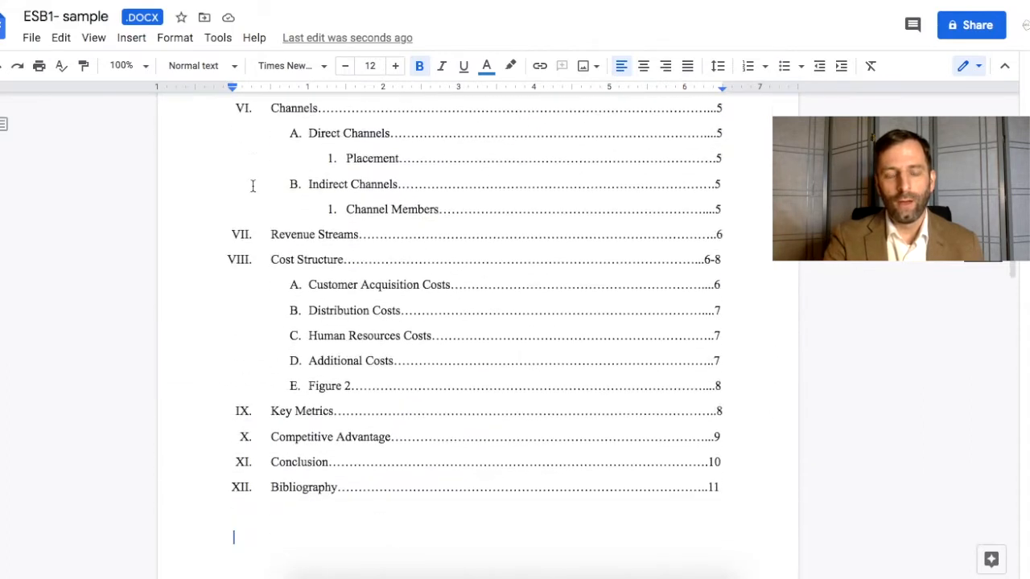
pyautogui.scroll(-3)
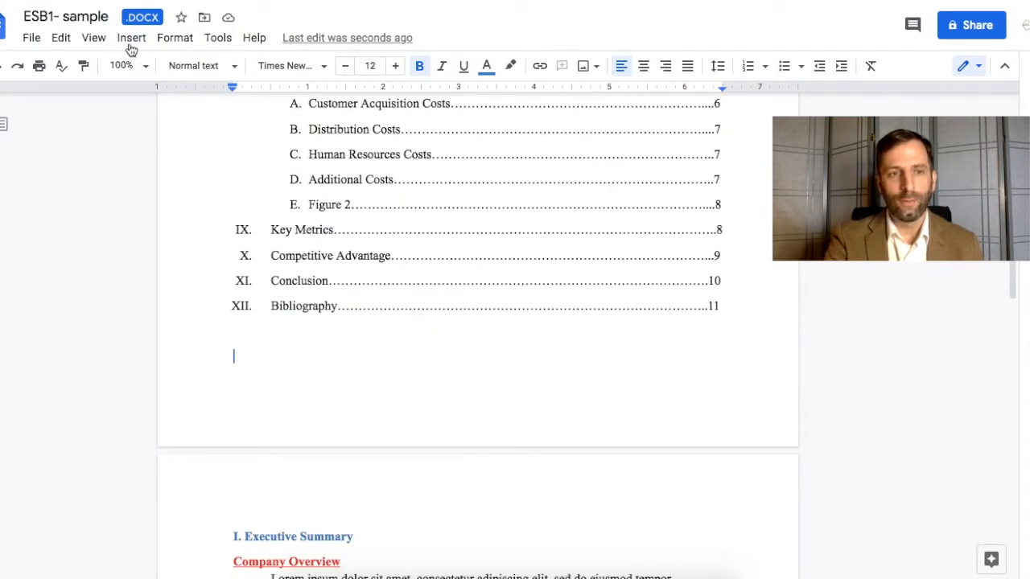
pyautogui.click(130, 37)
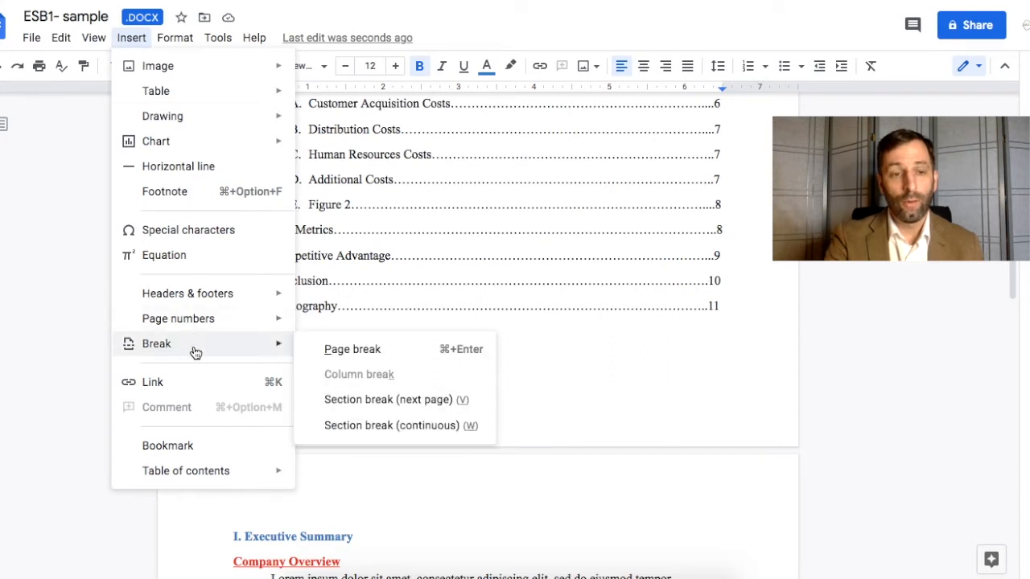
pyautogui.moveTo(351, 434)
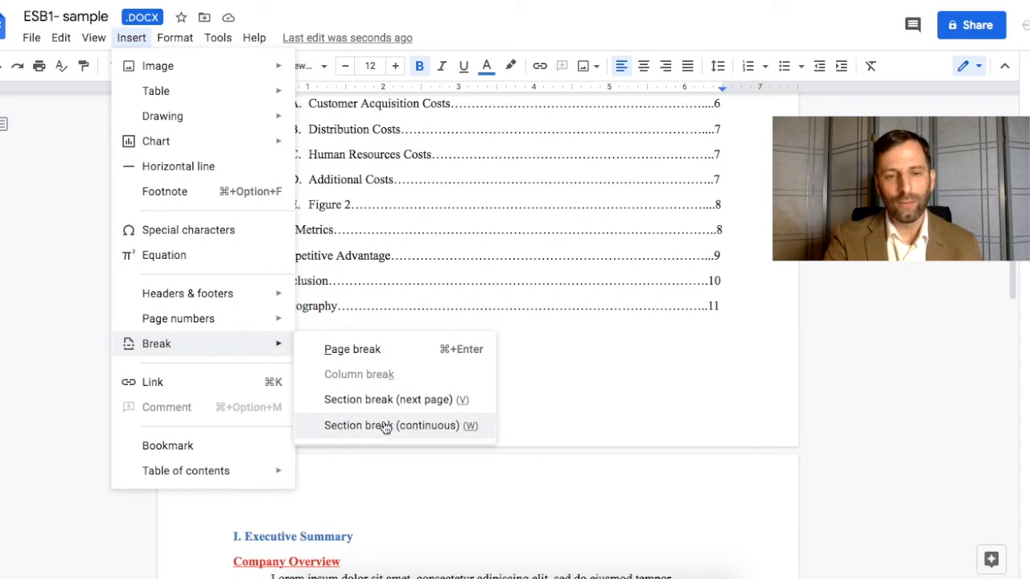
pyautogui.moveTo(351, 399)
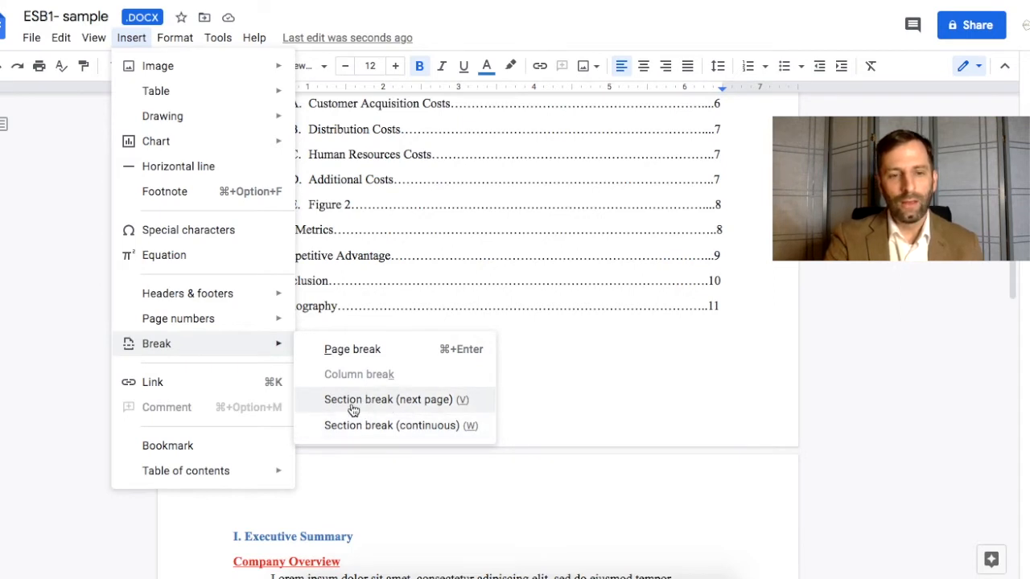
pyautogui.moveTo(403, 435)
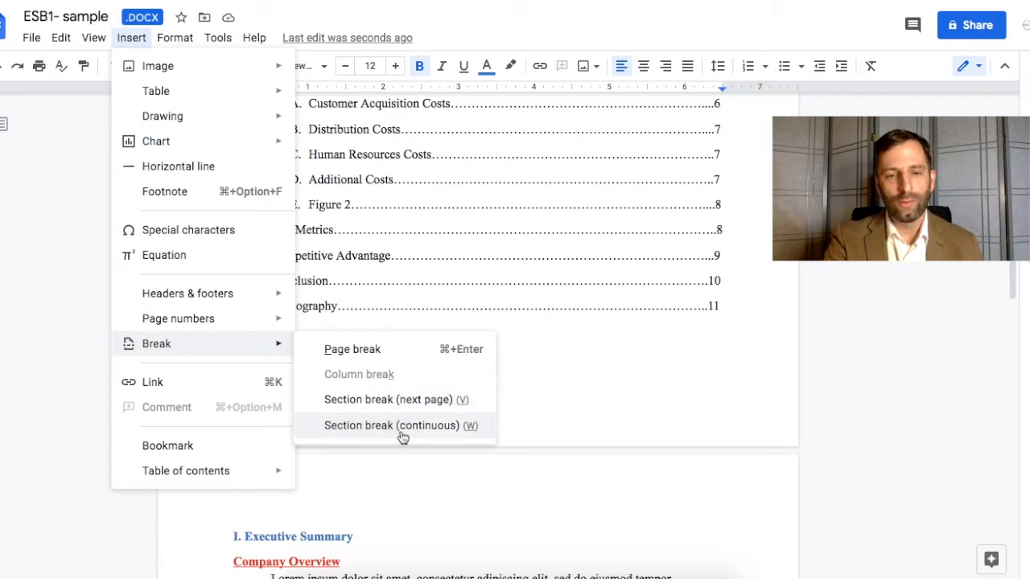
# - Add a continuous section break below the contents list, before the Executive Summary
pyautogui.click(393, 425)
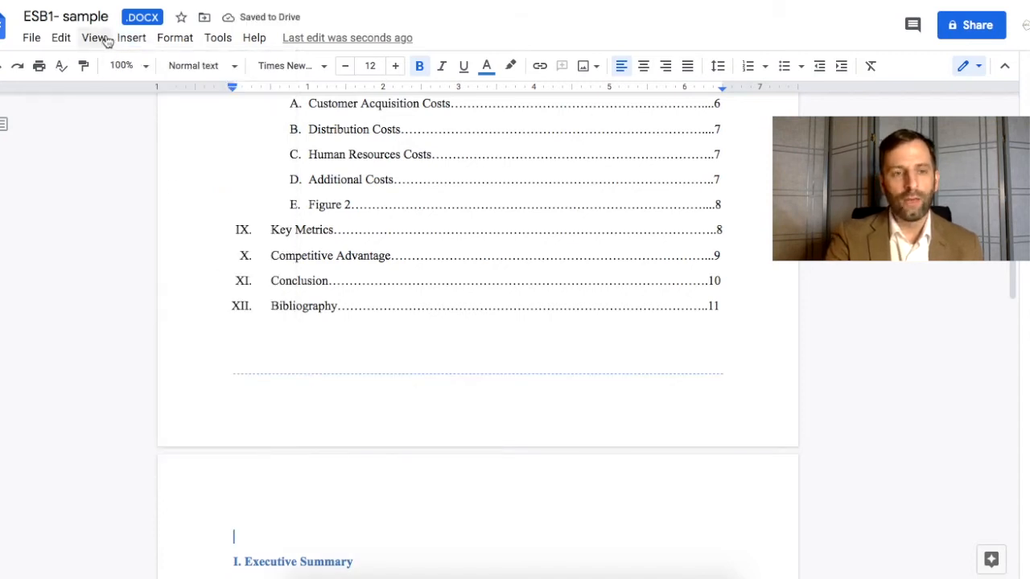
# - Move to the Executive Summary page and bring up the Insert menu's Headers & footers choice
pyautogui.click(93, 37)
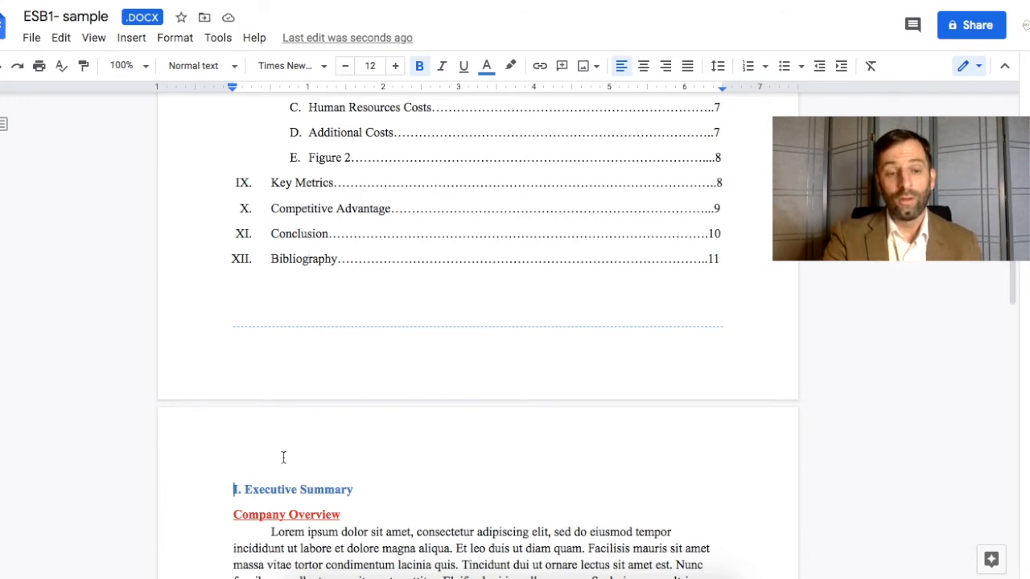
pyautogui.scroll(-3)
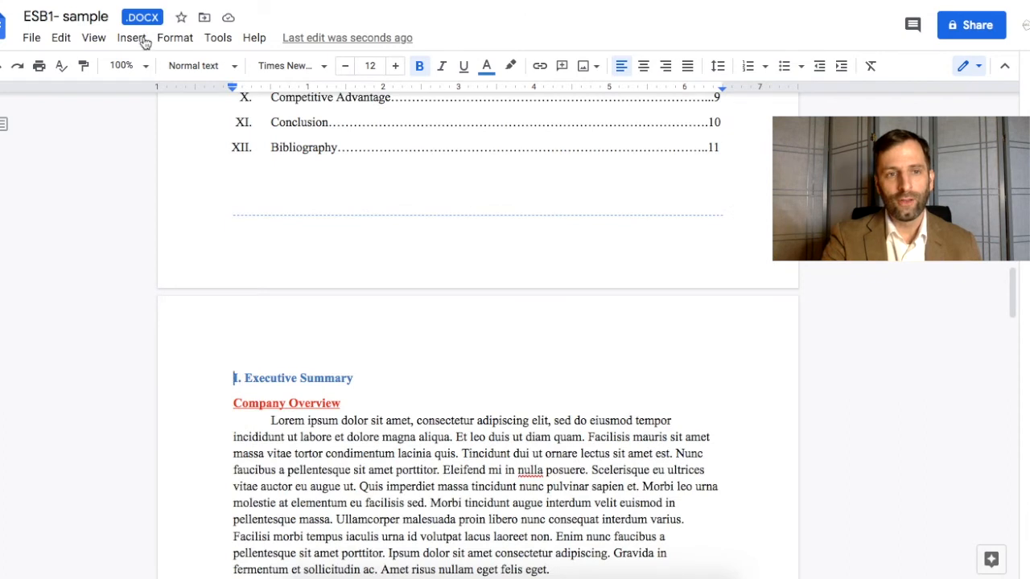
pyautogui.click(132, 37)
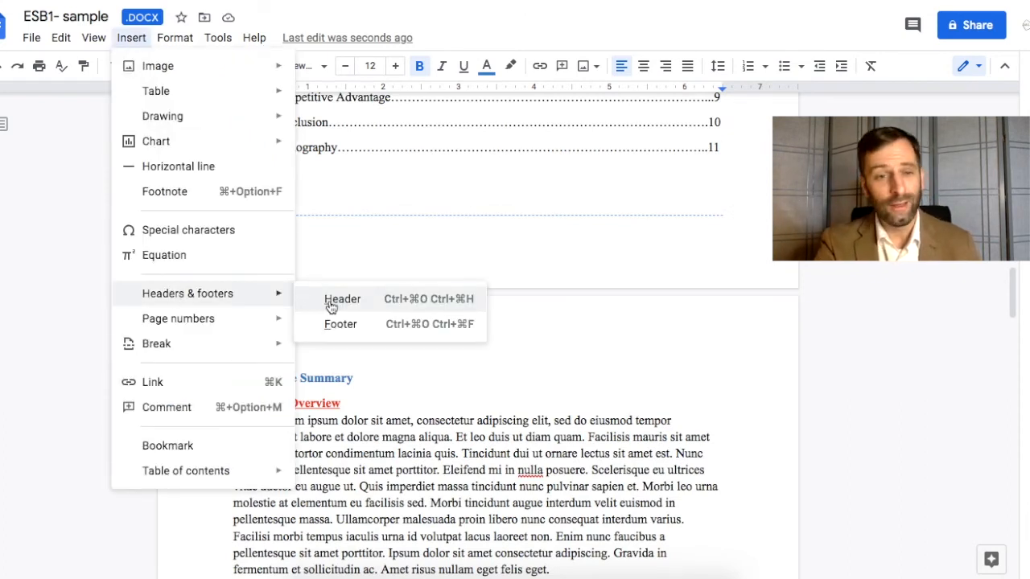
# - Add a section 2 header with Link to previous turned off
pyautogui.click(341, 298)
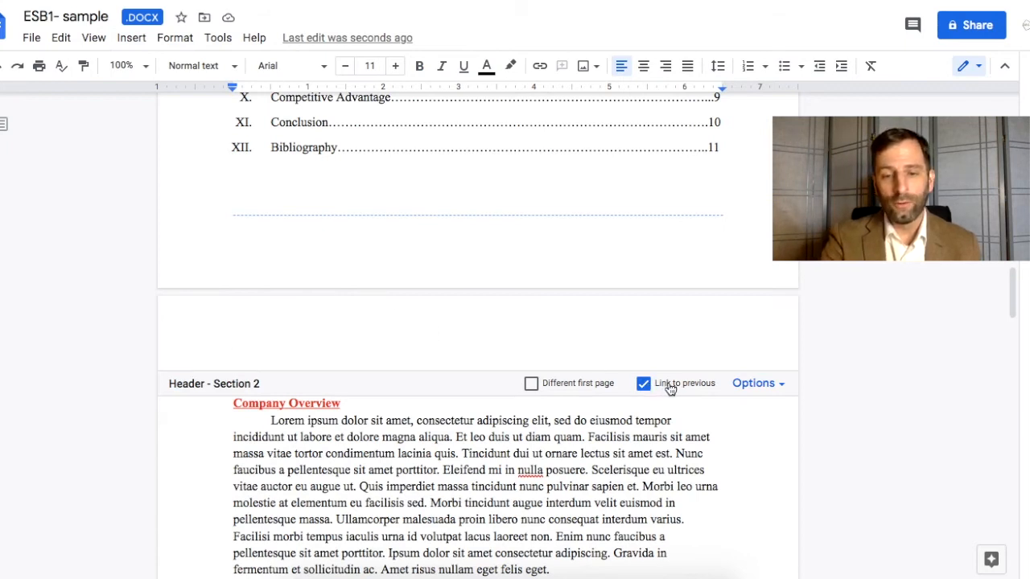
pyautogui.click(643, 383)
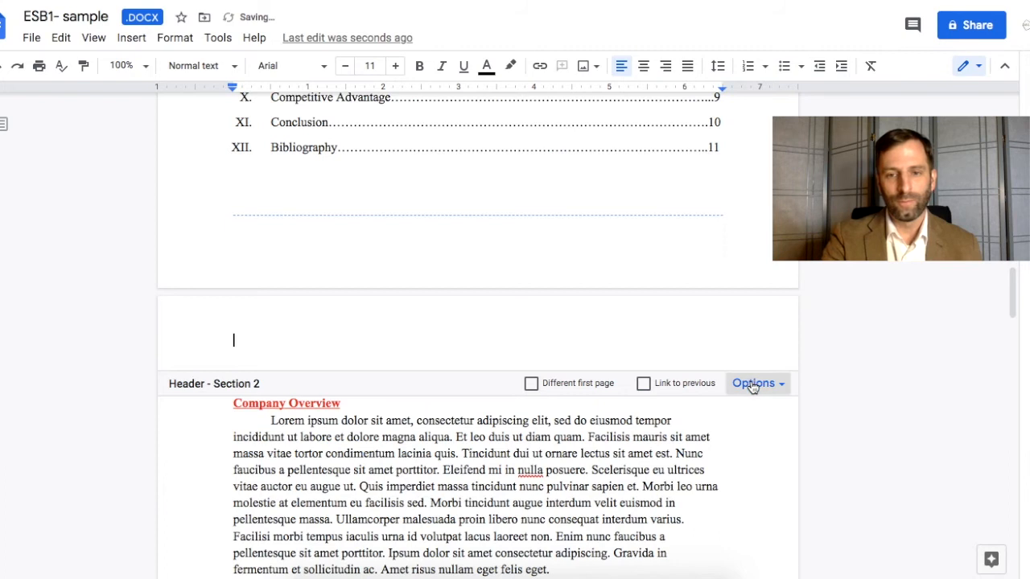
pyautogui.click(753, 383)
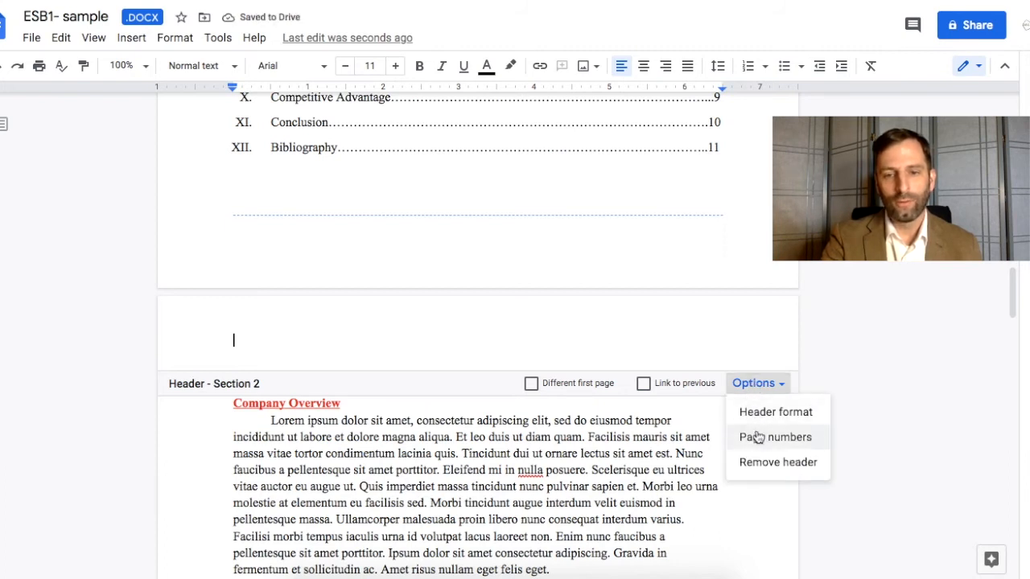
# - Number section 2's pages in the header, restarting the count at 1, and apply
pyautogui.click(776, 438)
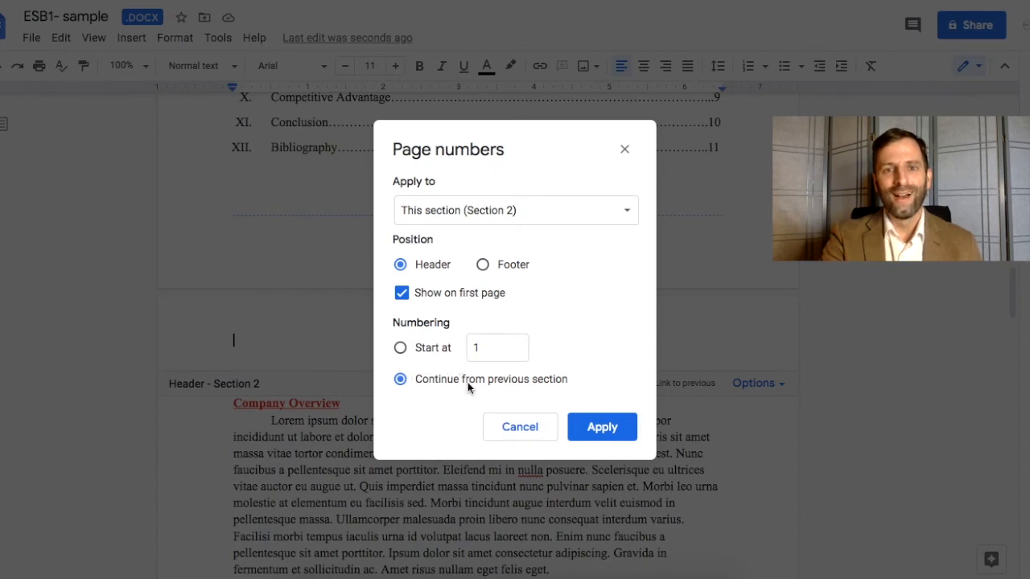
pyautogui.click(400, 348)
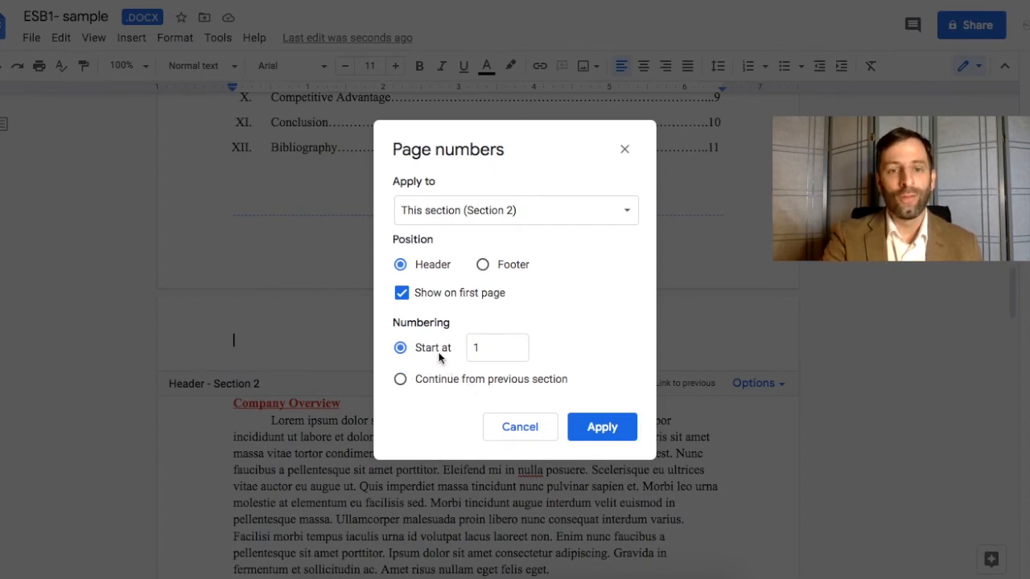
pyautogui.click(602, 427)
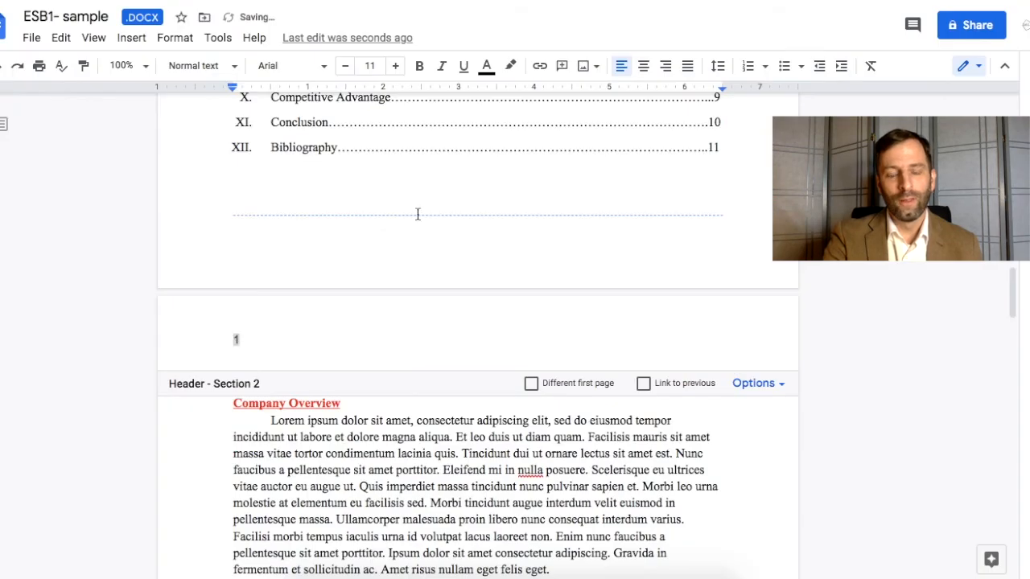